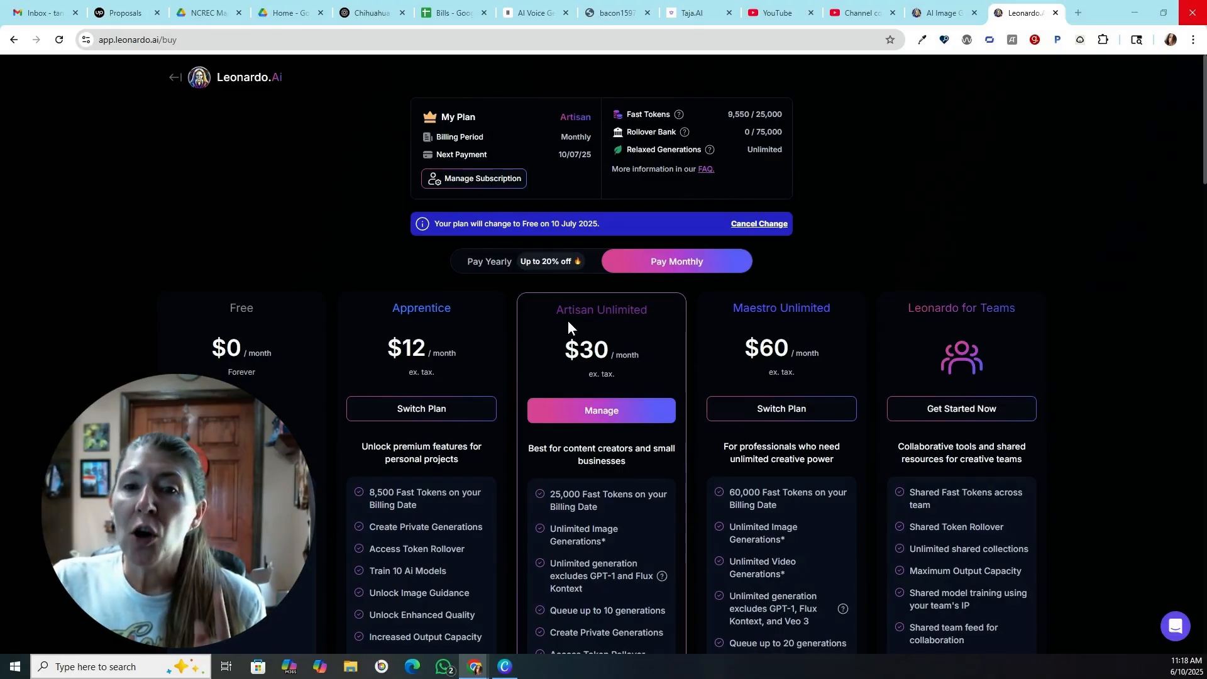
{"action": "mouse_move", "coordinate": [594, 374]}
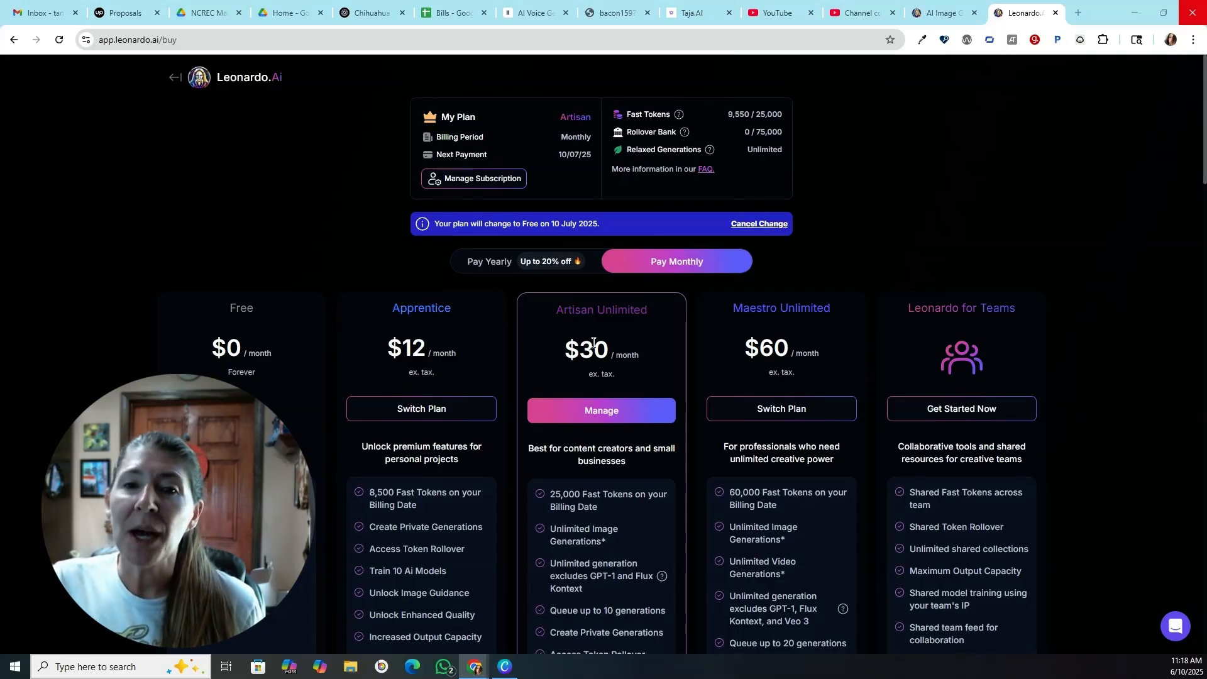
{"action": "mouse_move", "coordinate": [627, 396]}
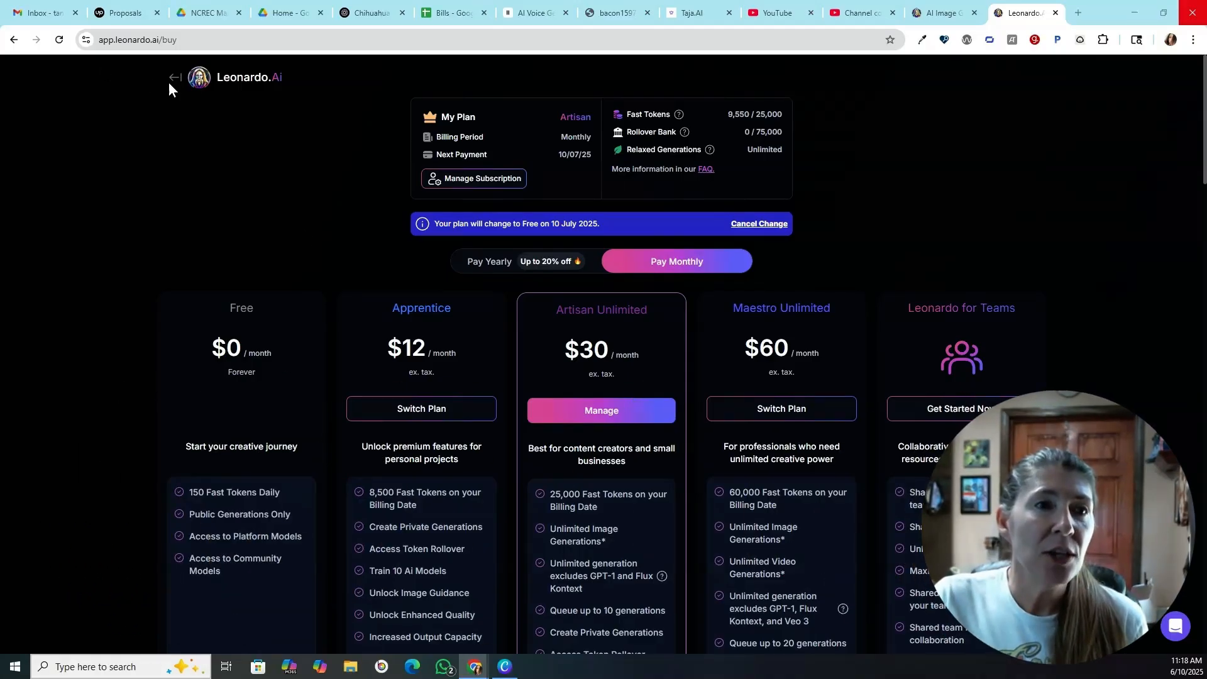
- Return from the plans page to the AI Creation video gallery and scroll through earlier clips
{"action": "left_click", "coordinate": [175, 77]}
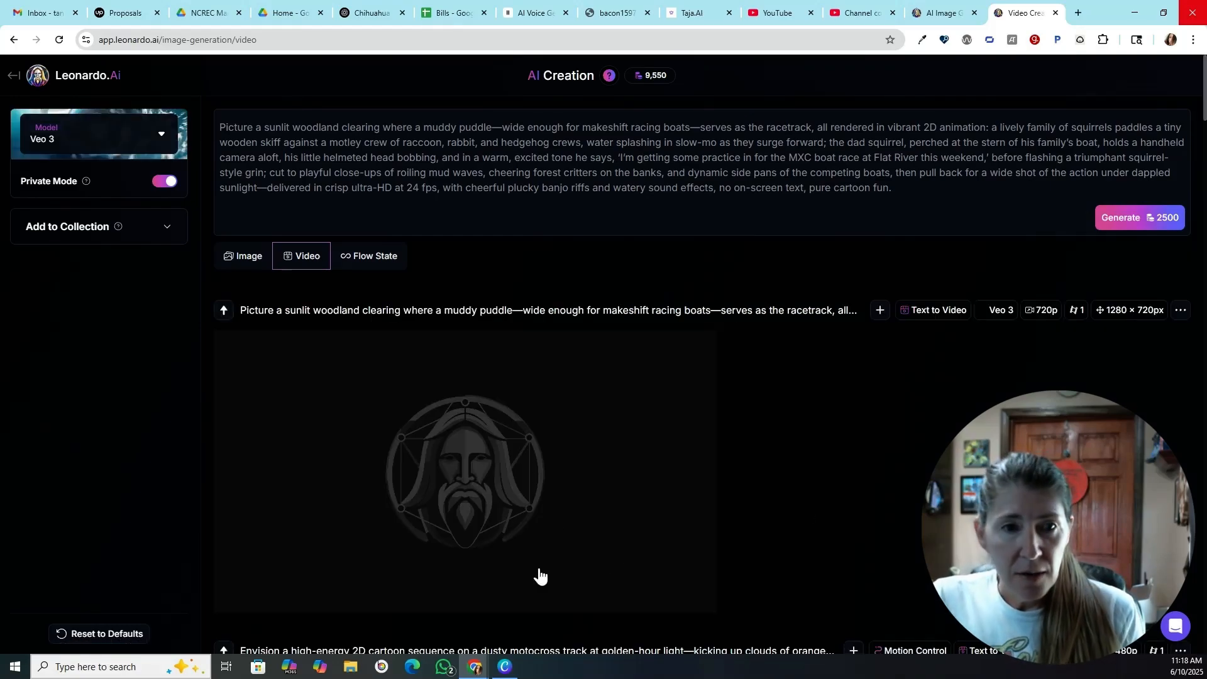
{"action": "mouse_move", "coordinate": [1104, 261]}
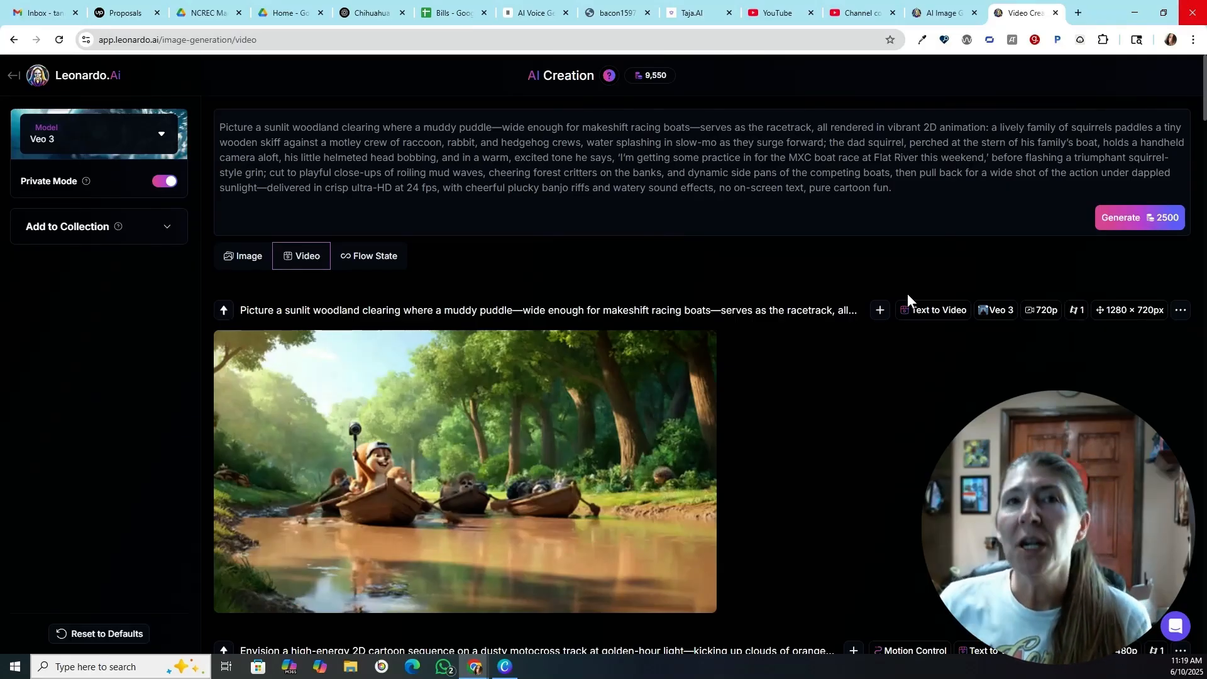
{"action": "scroll", "scroll_direction": "down", "scroll_amount": 3}
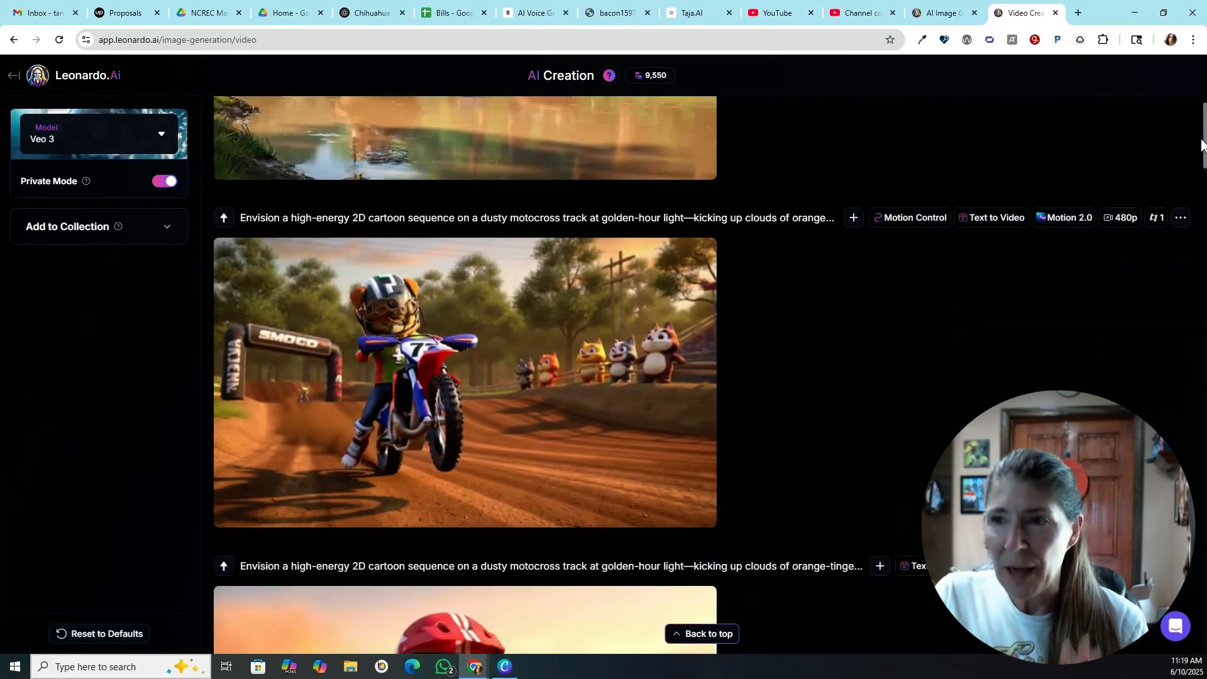
{"action": "scroll", "scroll_direction": "down", "scroll_amount": 3}
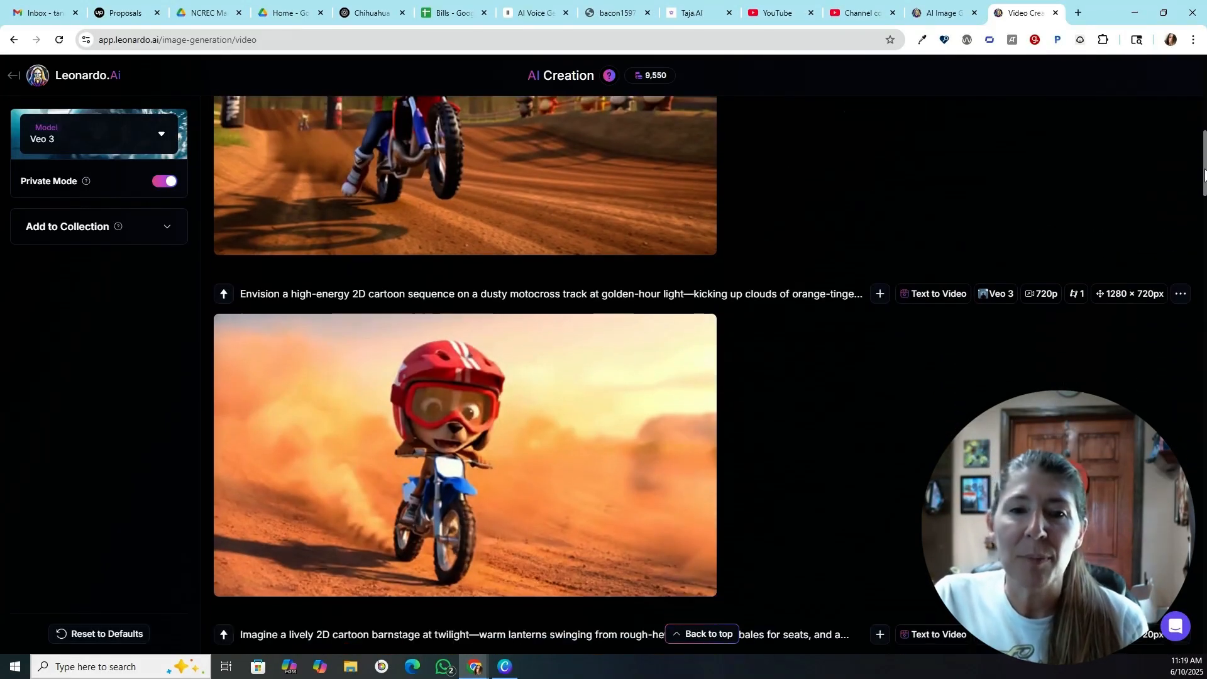
{"action": "scroll", "scroll_direction": "down", "scroll_amount": 3}
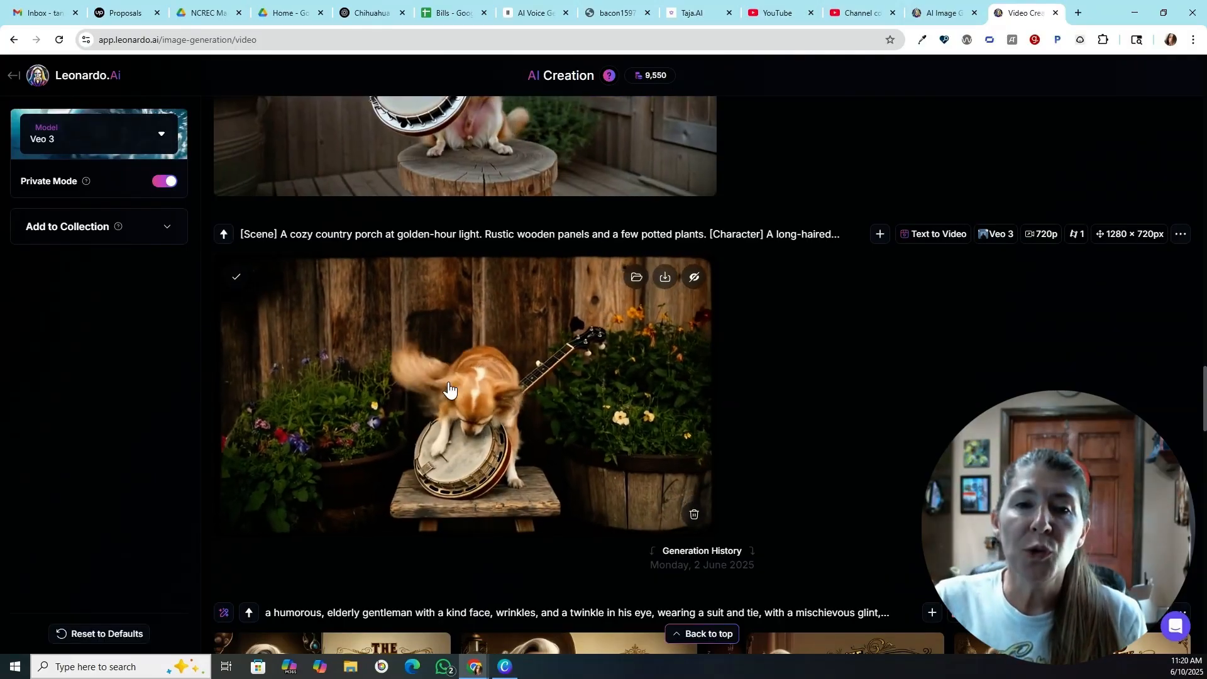
{"action": "left_click", "coordinate": [450, 388]}
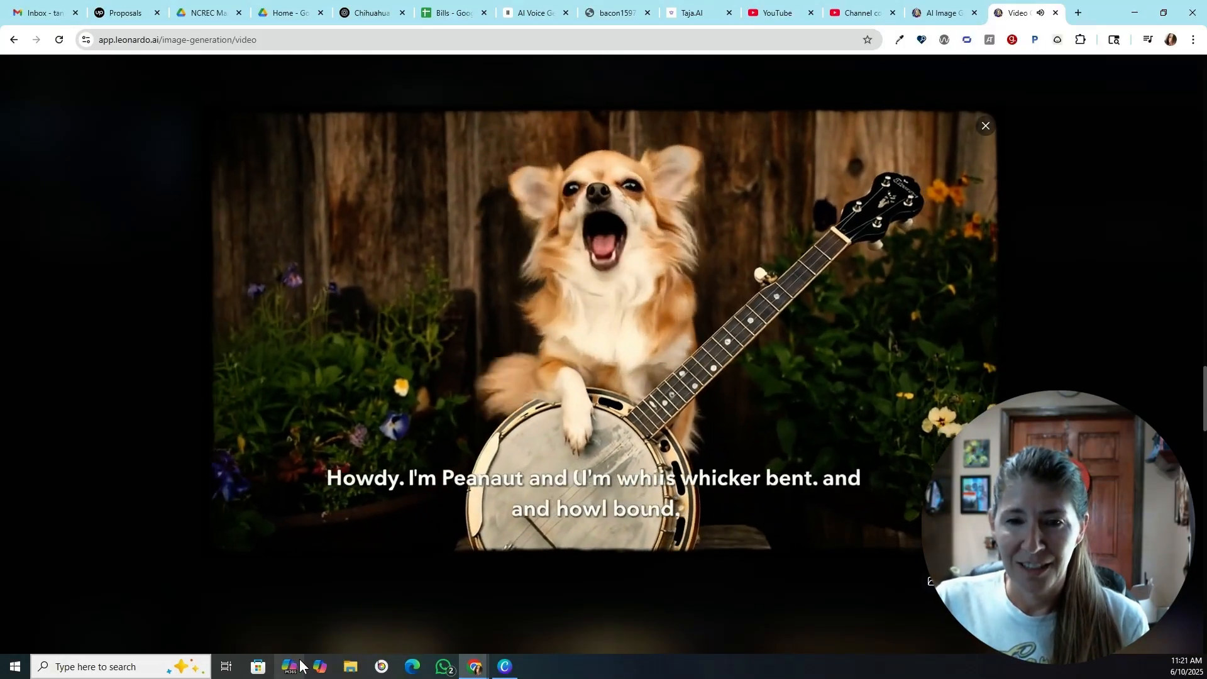
{"action": "left_click", "coordinate": [985, 125]}
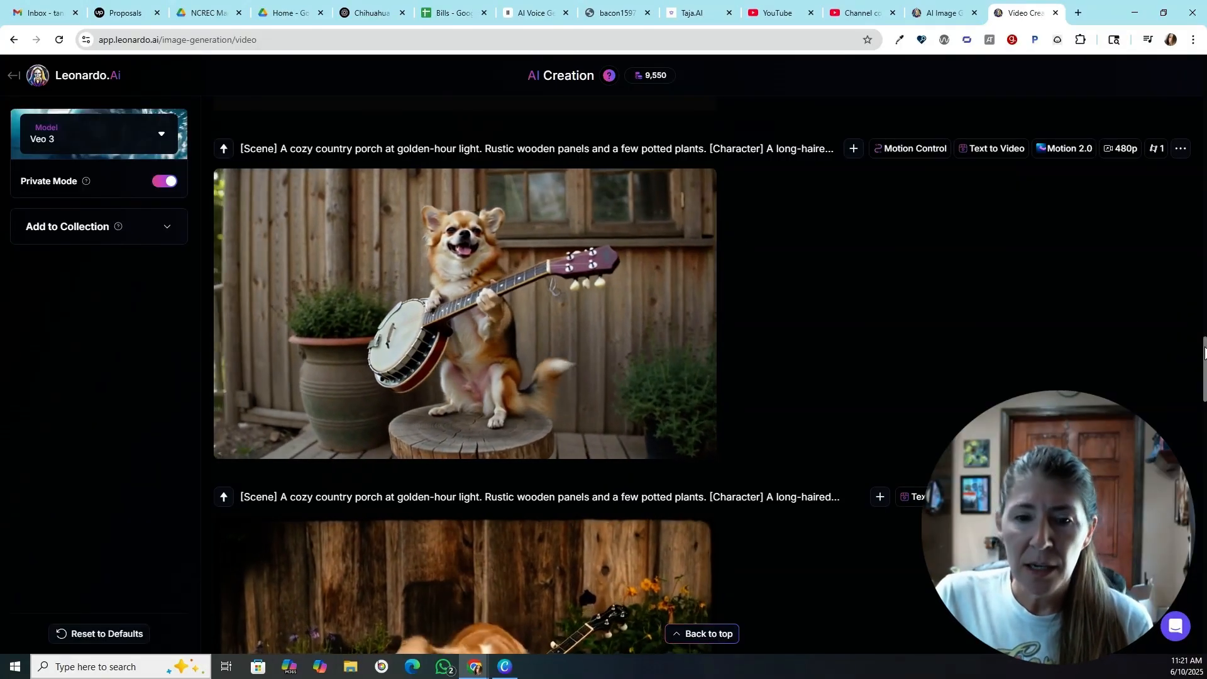
- Scroll to the Back Forty Bluegrass barn-band clip, preview it, then close it
{"action": "scroll", "scroll_direction": "down", "scroll_amount": 3}
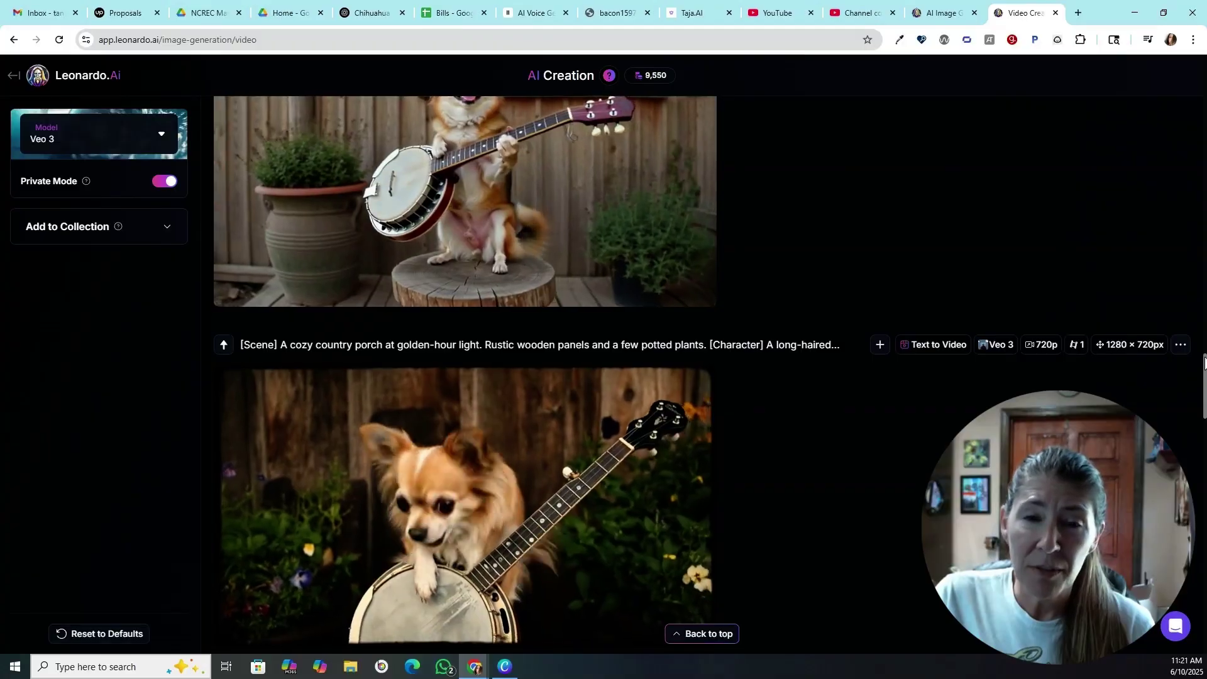
{"action": "scroll", "scroll_direction": "down", "scroll_amount": 3}
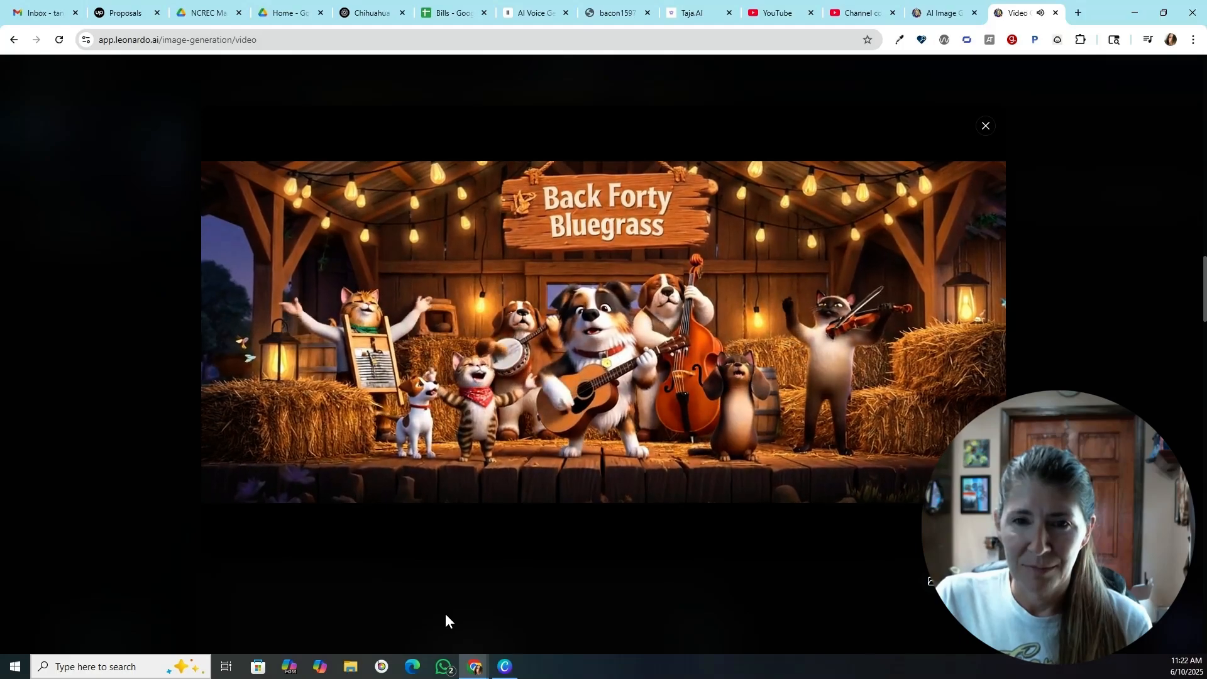
{"action": "left_click", "coordinate": [985, 125]}
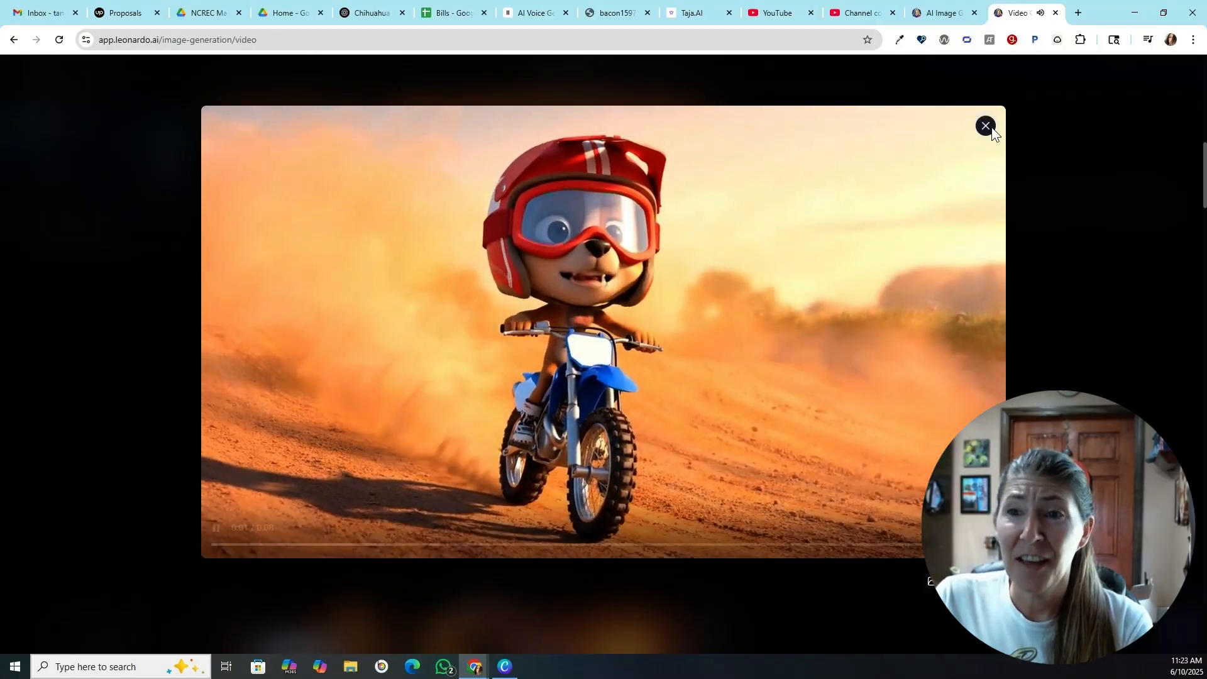
- Close the motocross pup preview and play the squirrel mud boat race clip
{"action": "left_click", "coordinate": [984, 126]}
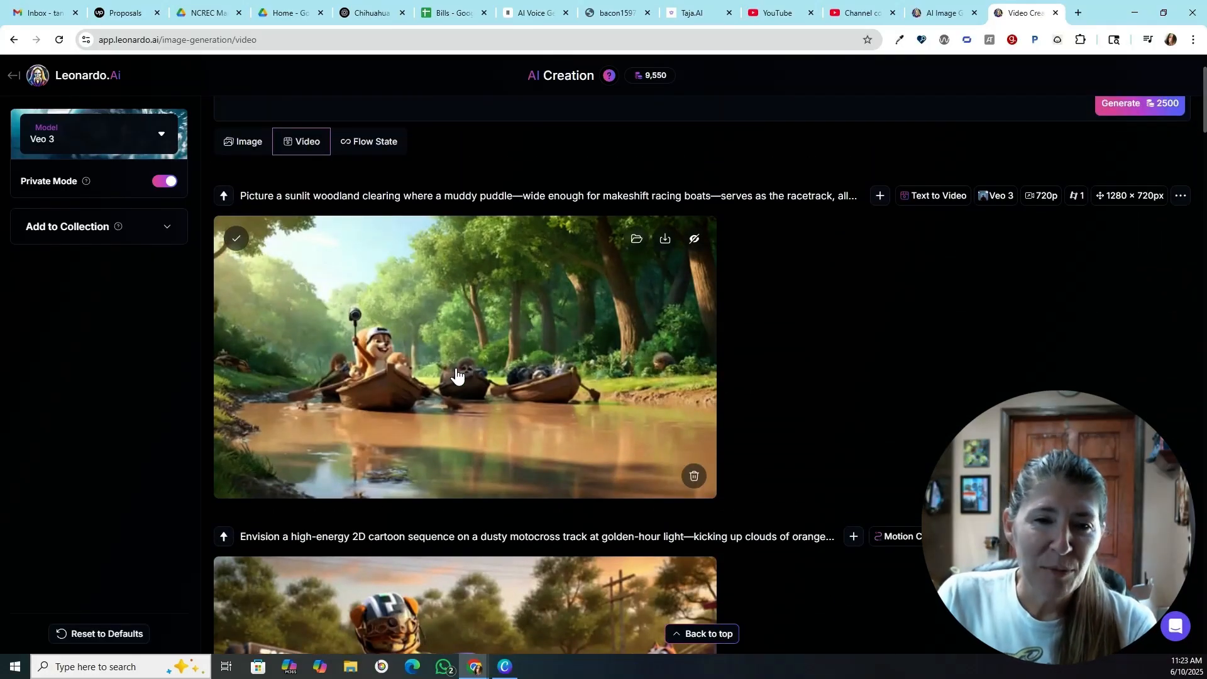
{"action": "left_click", "coordinate": [457, 376]}
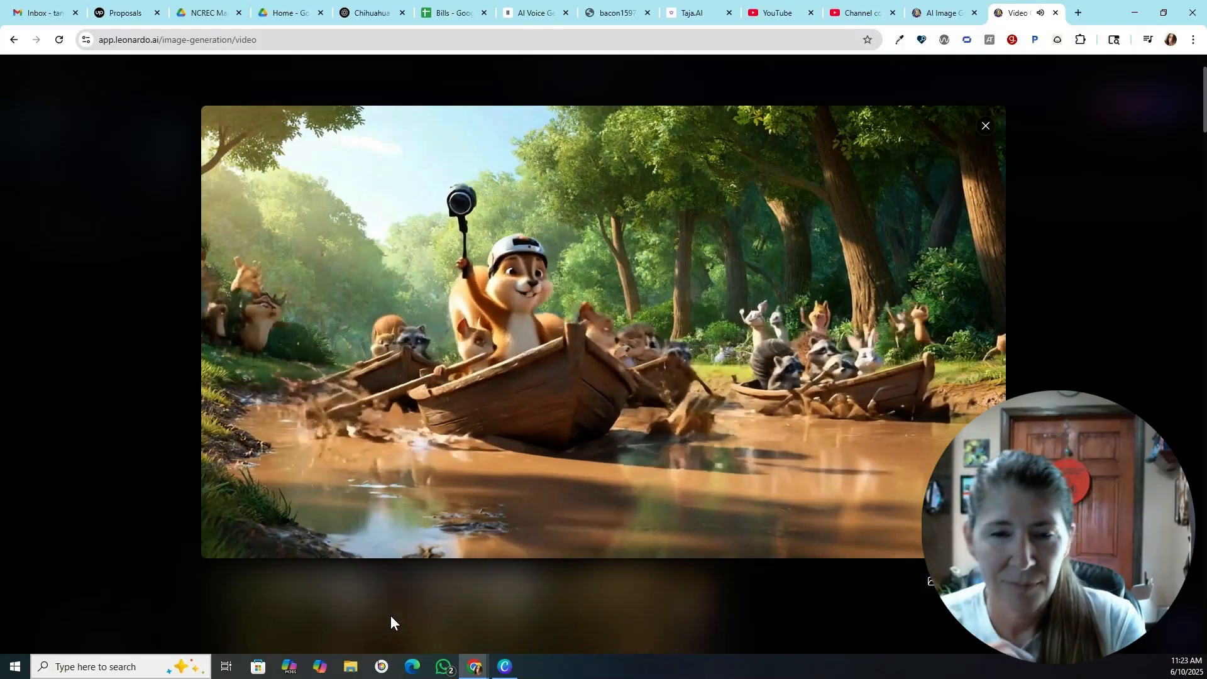